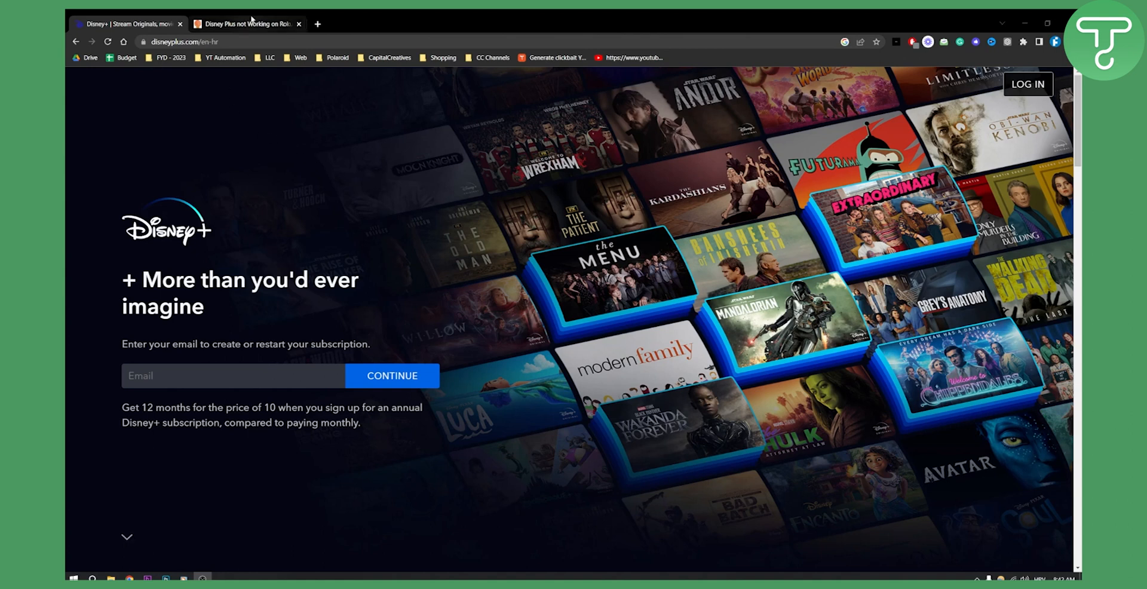
- Switch to the automatelife.net 'Disney Plus not Working on Roku' article tab showing its fixes table
{"action": "left_click", "coordinate": [248, 24]}
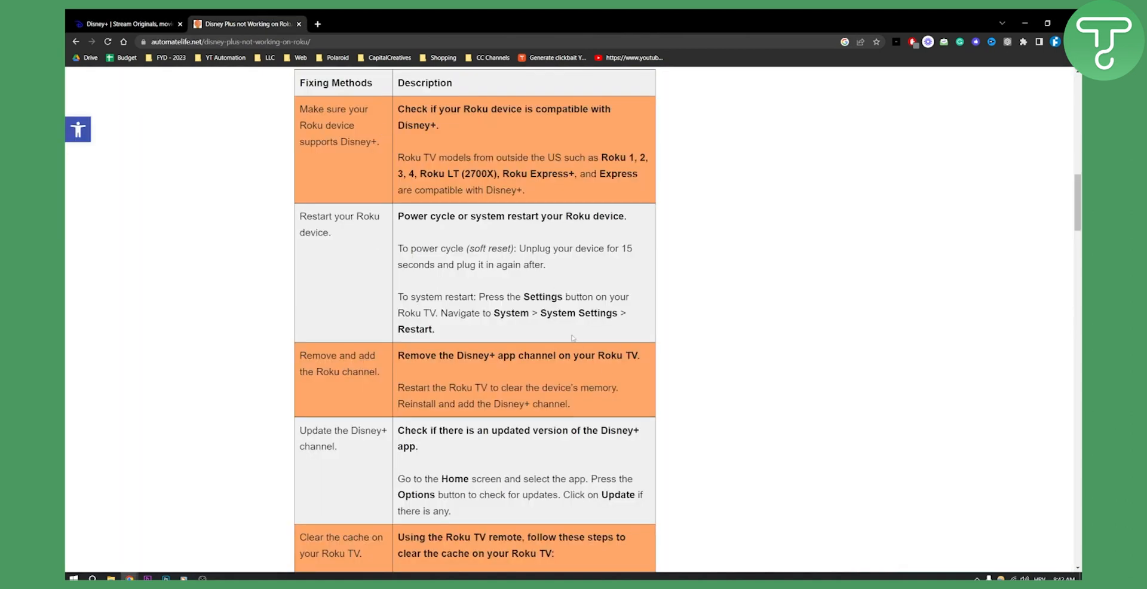
{"action": "mouse_move", "coordinate": [564, 336]}
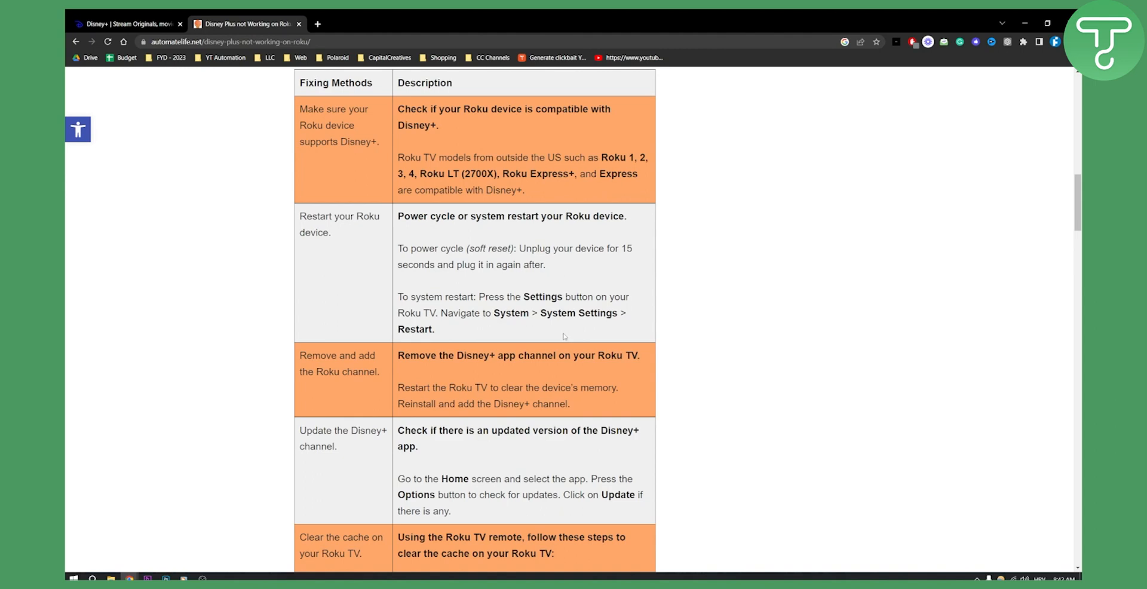
{"action": "mouse_move", "coordinate": [324, 269]}
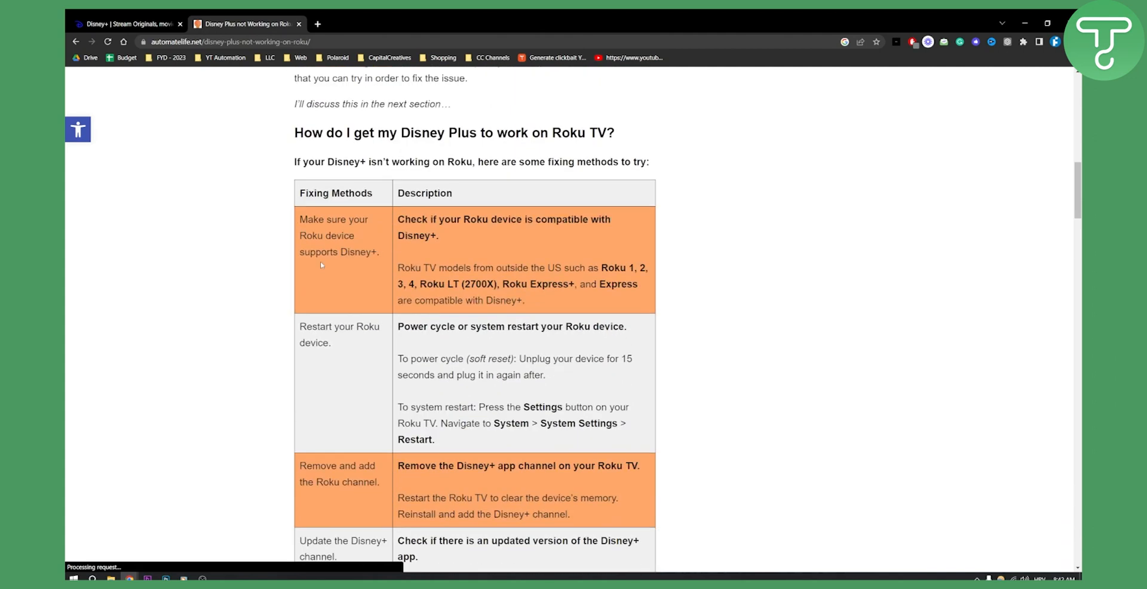
{"action": "scroll", "scroll_direction": "down", "scroll_amount": 3}
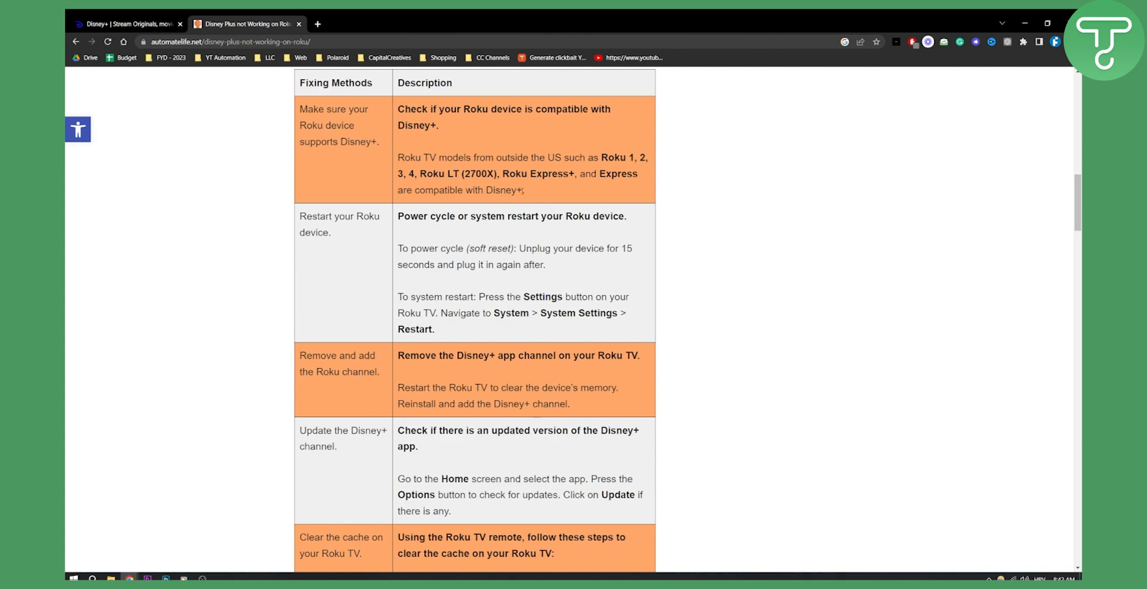
{"action": "mouse_move", "coordinate": [378, 161]}
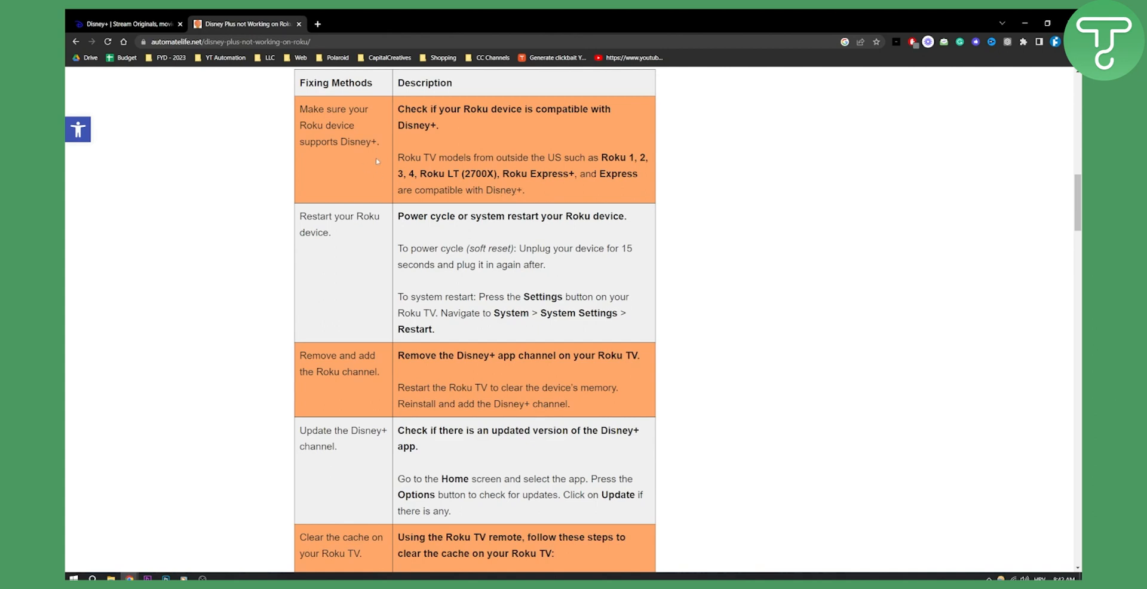
{"action": "mouse_move", "coordinate": [347, 227]}
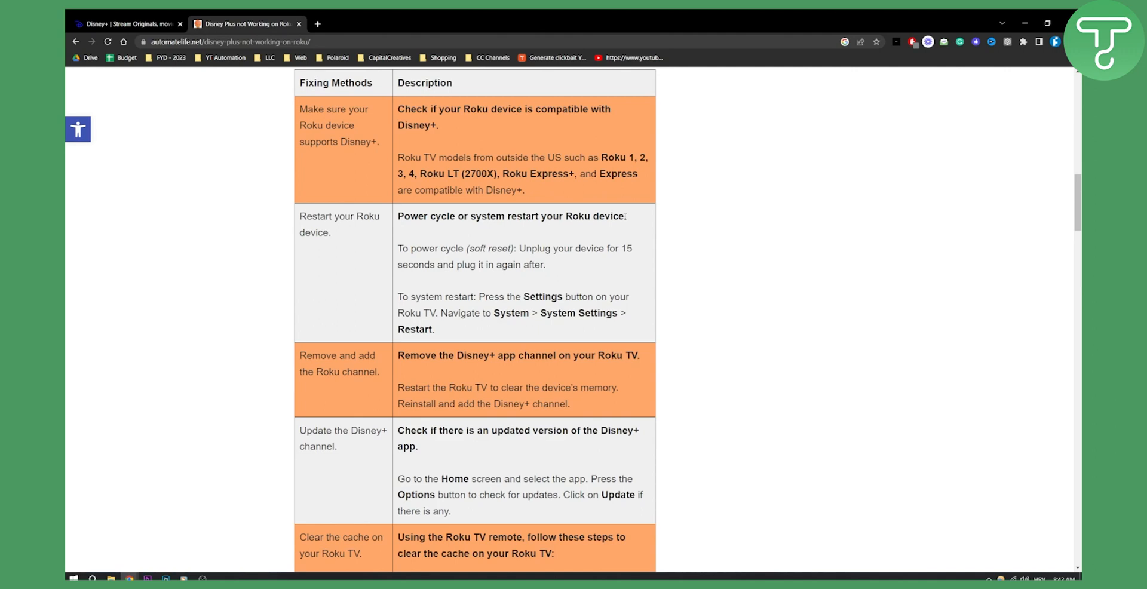
{"action": "double_click", "coordinate": [511, 313]}
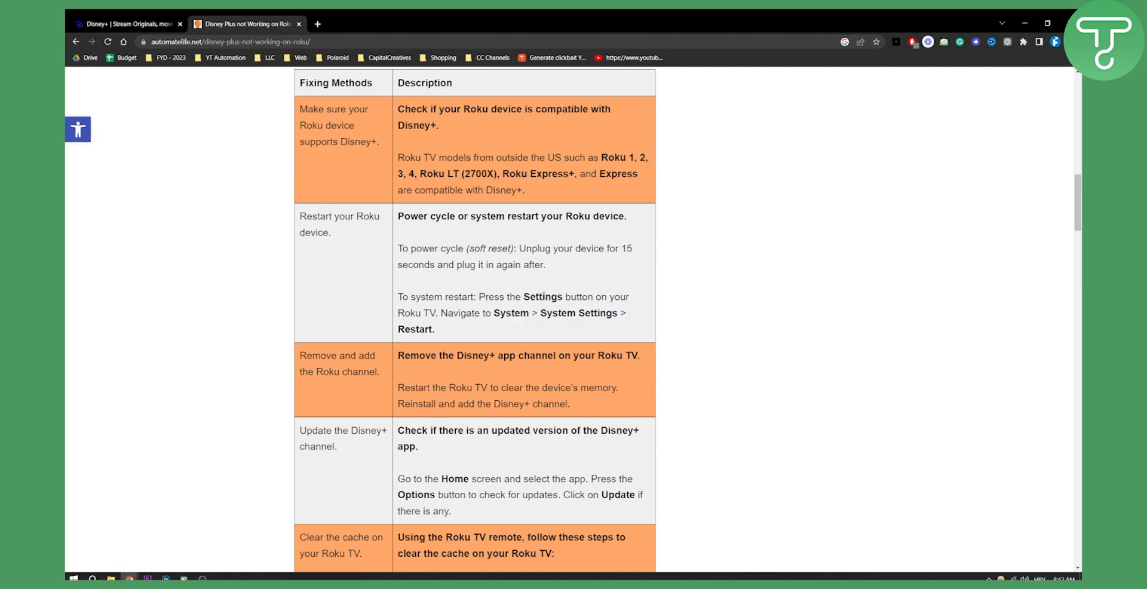
{"action": "scroll", "scroll_direction": "down", "scroll_amount": 3}
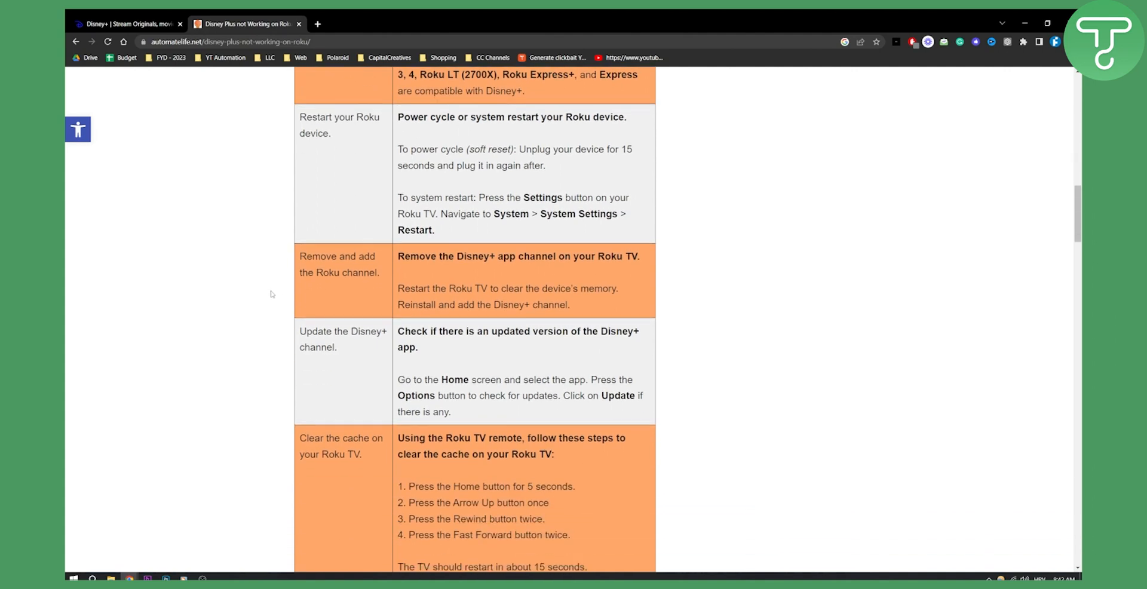
{"action": "mouse_move", "coordinate": [439, 277]}
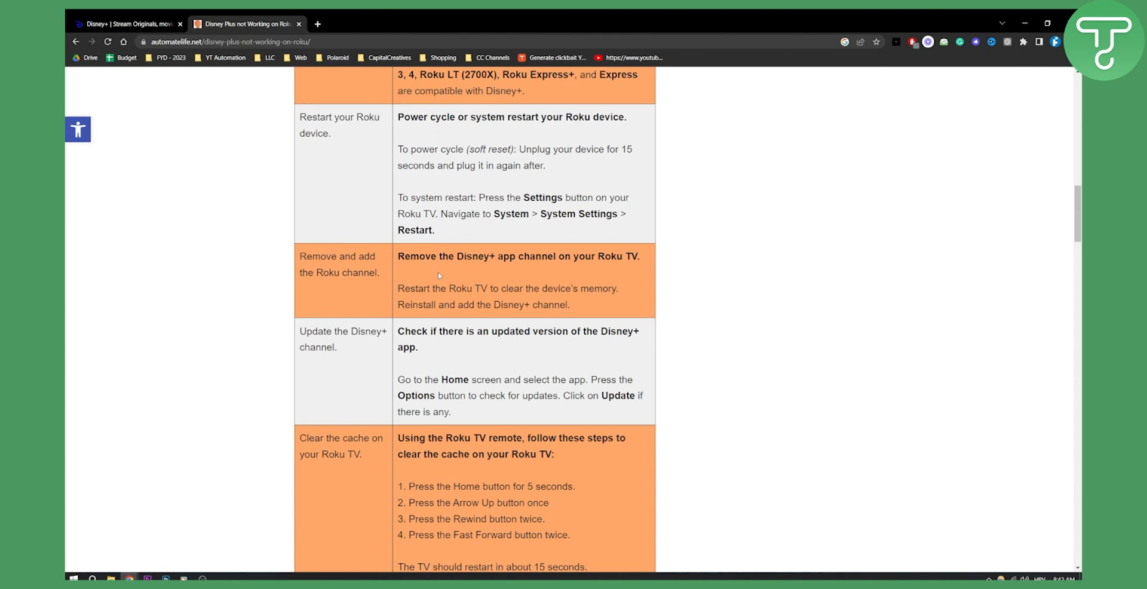
{"action": "mouse_move", "coordinate": [586, 286]}
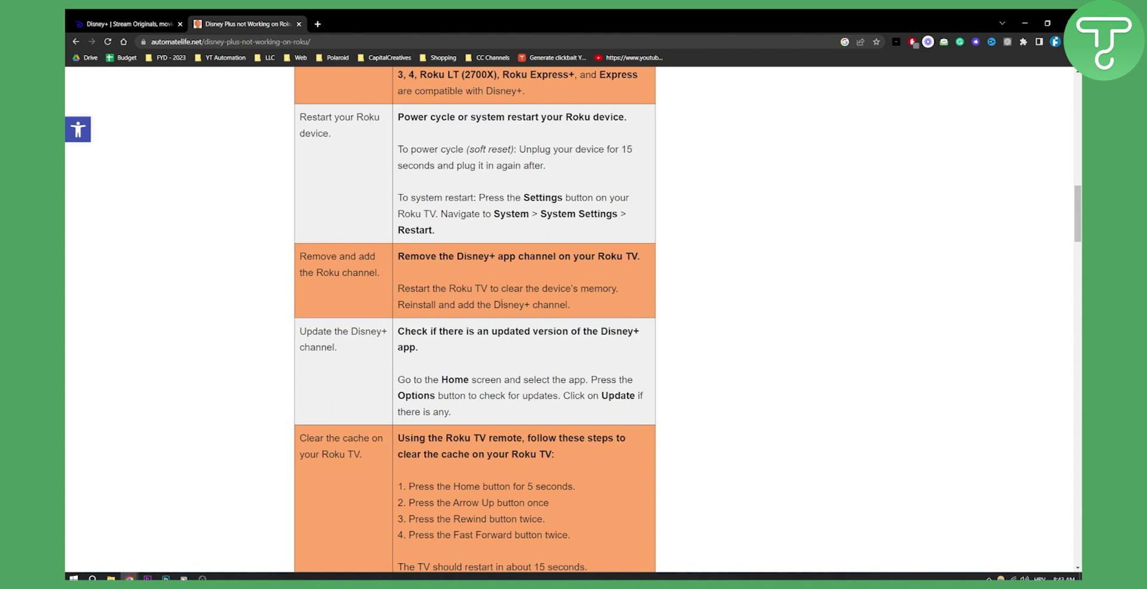
{"action": "scroll", "scroll_direction": "down", "scroll_amount": 3}
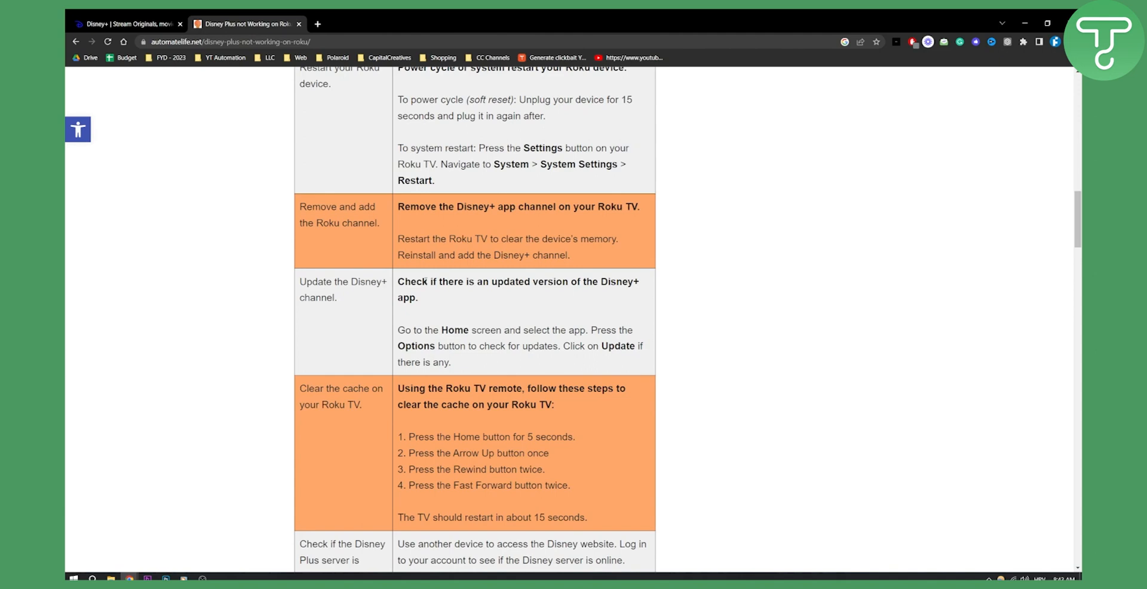
{"action": "scroll", "scroll_direction": "down", "scroll_amount": 3}
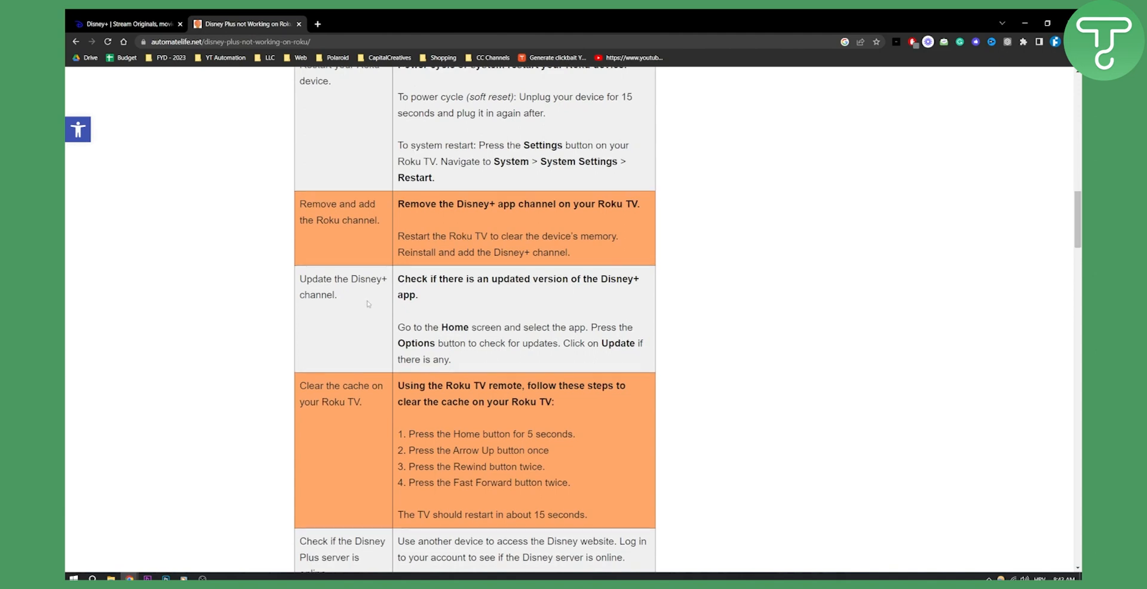
{"action": "scroll", "scroll_direction": "down", "scroll_amount": 3}
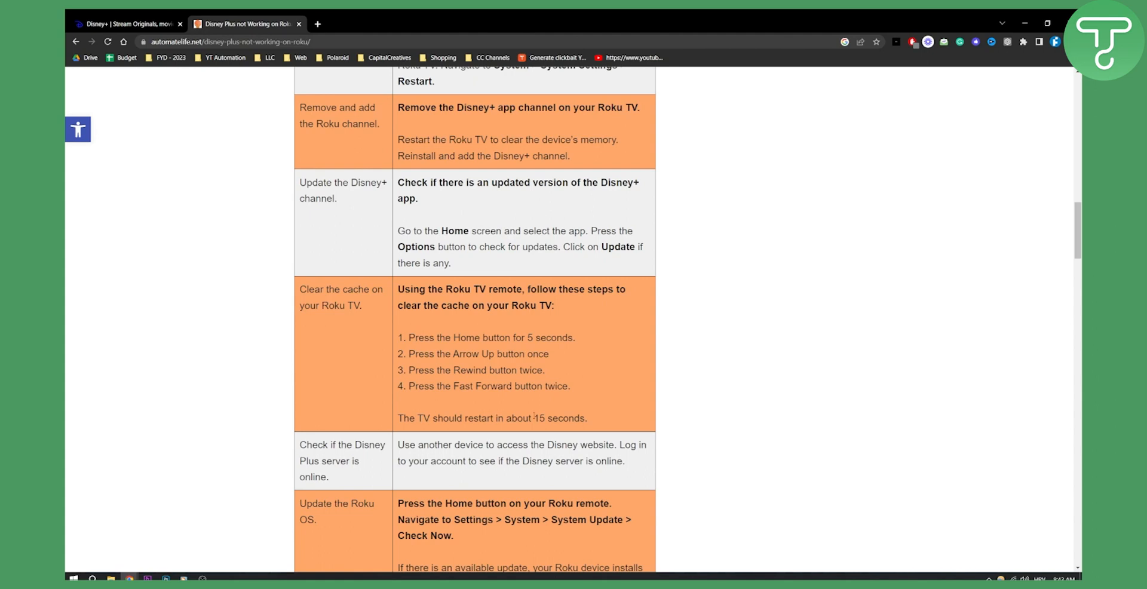
{"action": "mouse_move", "coordinate": [283, 345]}
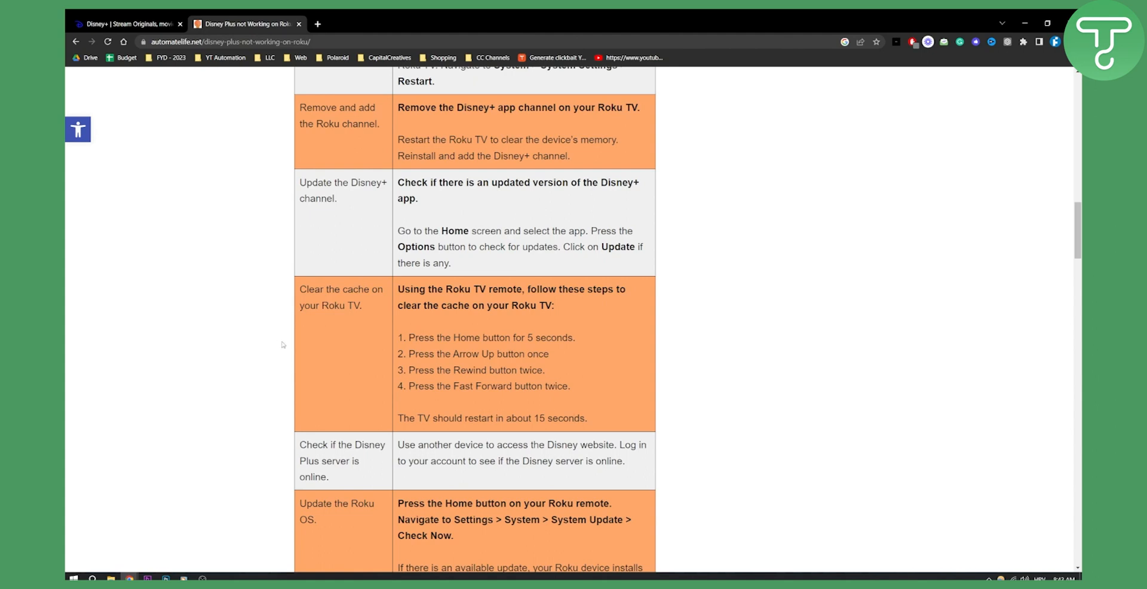
{"action": "scroll", "scroll_direction": "down", "scroll_amount": 3}
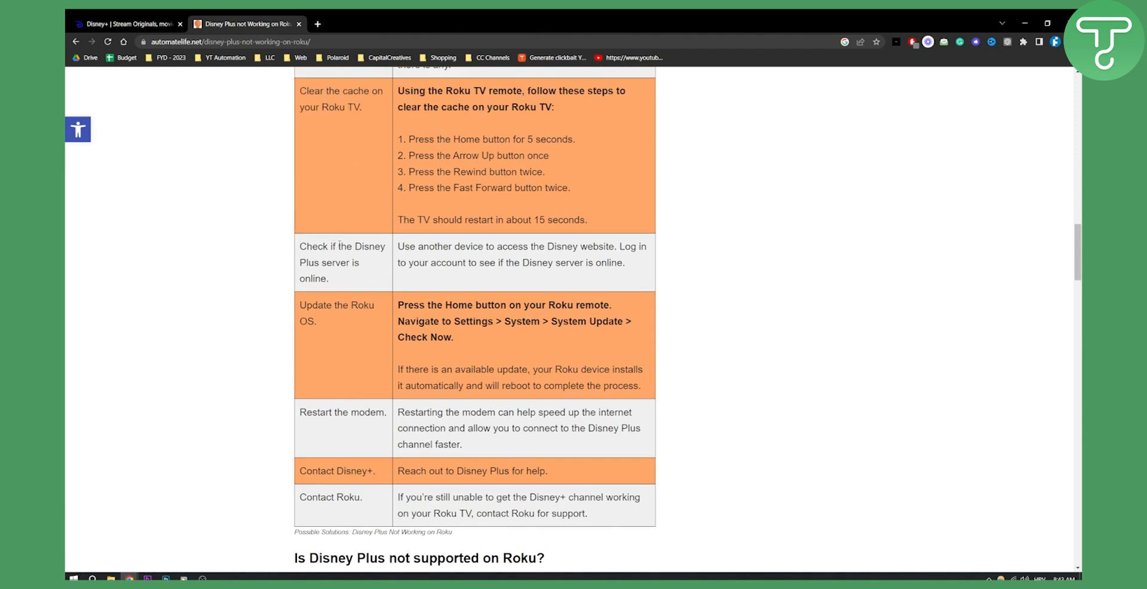
{"action": "mouse_move", "coordinate": [441, 230]}
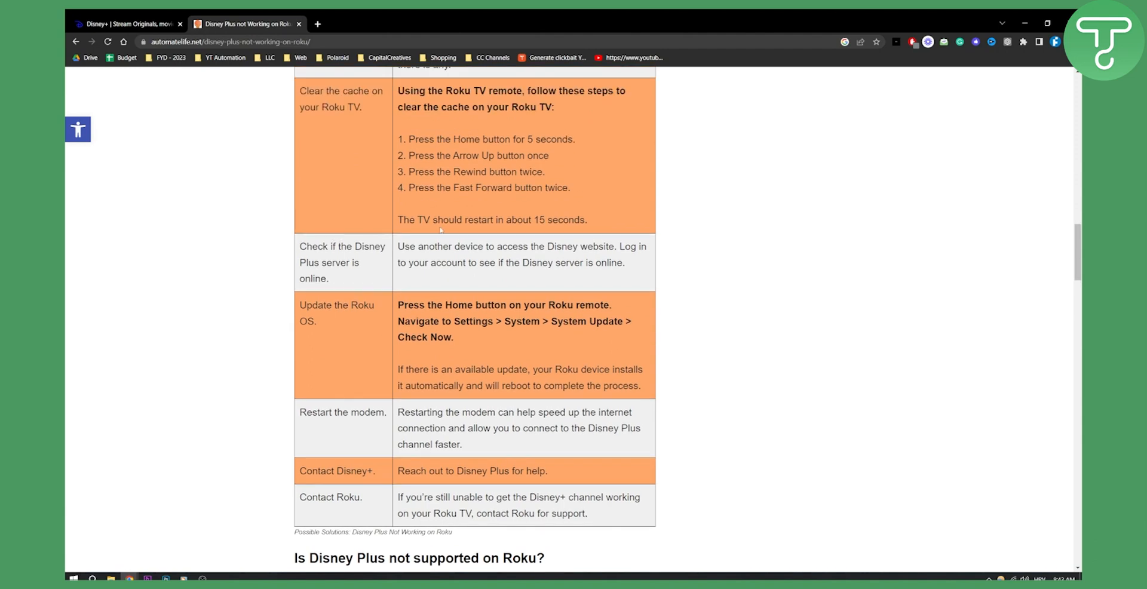
{"action": "mouse_move", "coordinate": [540, 269]}
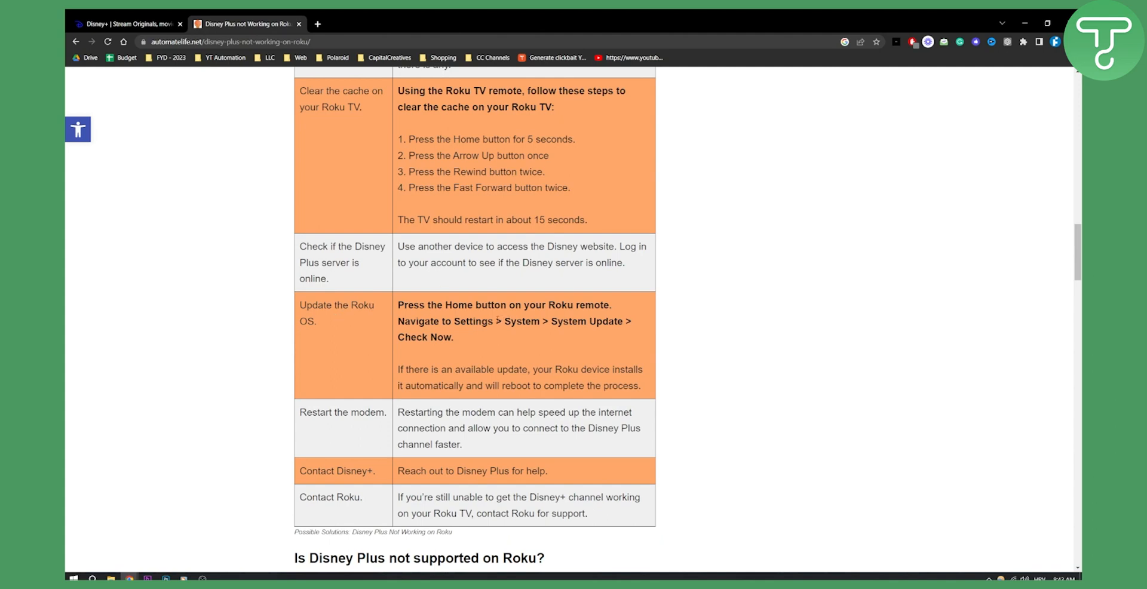
{"action": "mouse_move", "coordinate": [485, 350]}
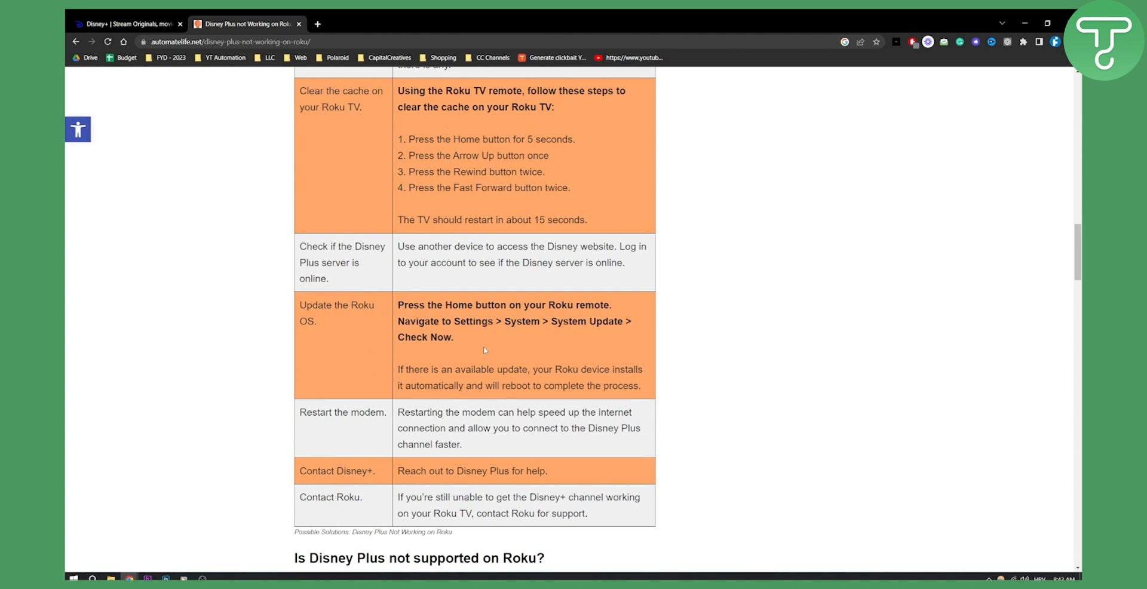
{"action": "mouse_move", "coordinate": [472, 361]}
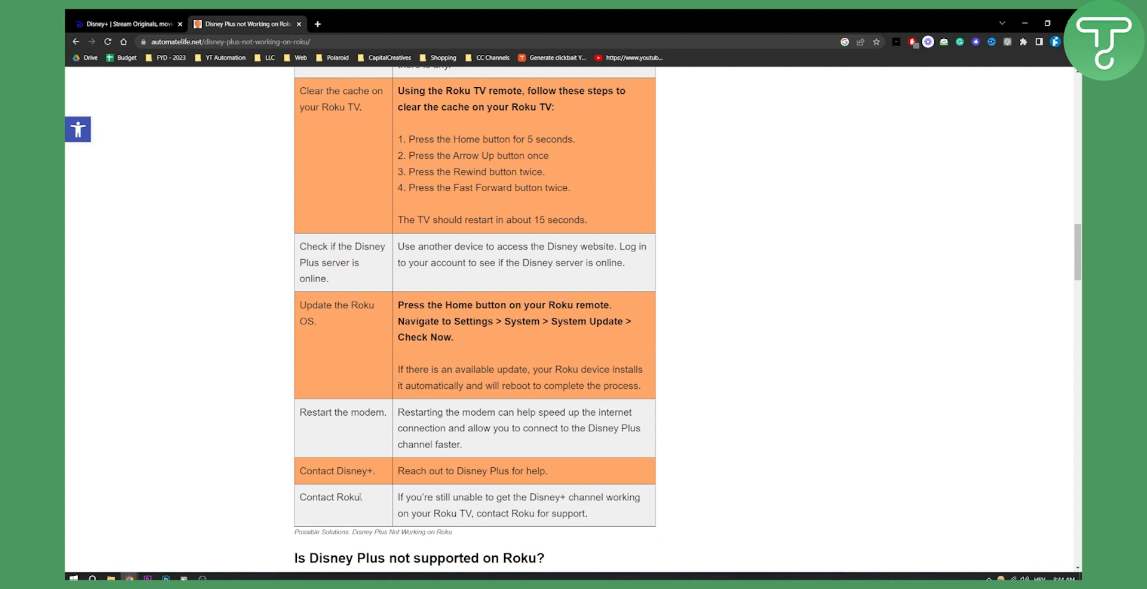
{"action": "left_click_drag", "start_coordinate": [300, 471], "coordinate": [363, 497]}
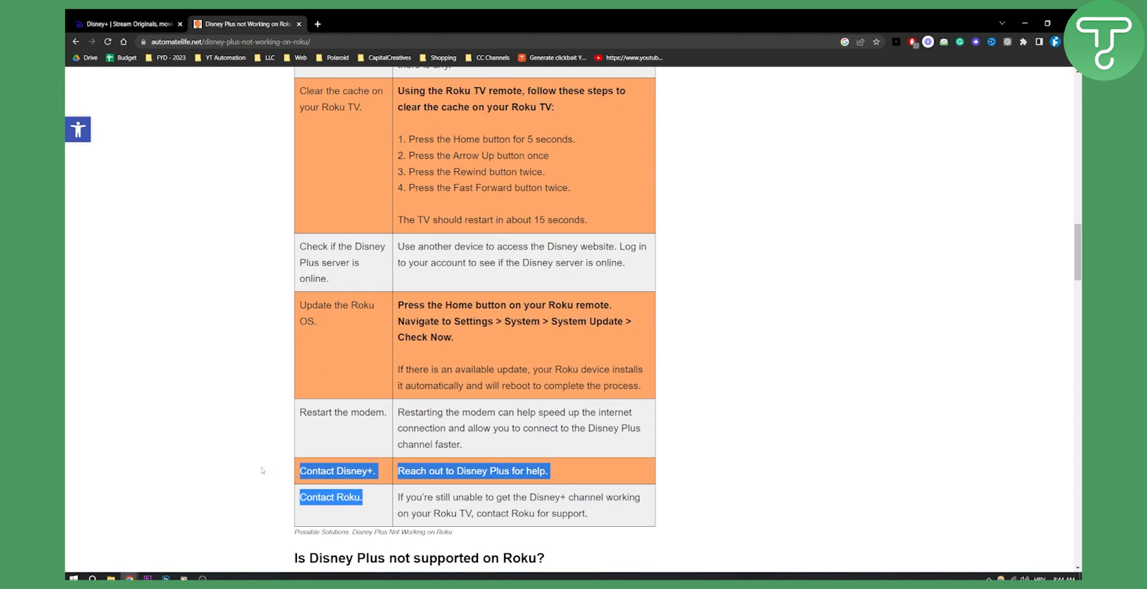
{"action": "left_click", "coordinate": [259, 465]}
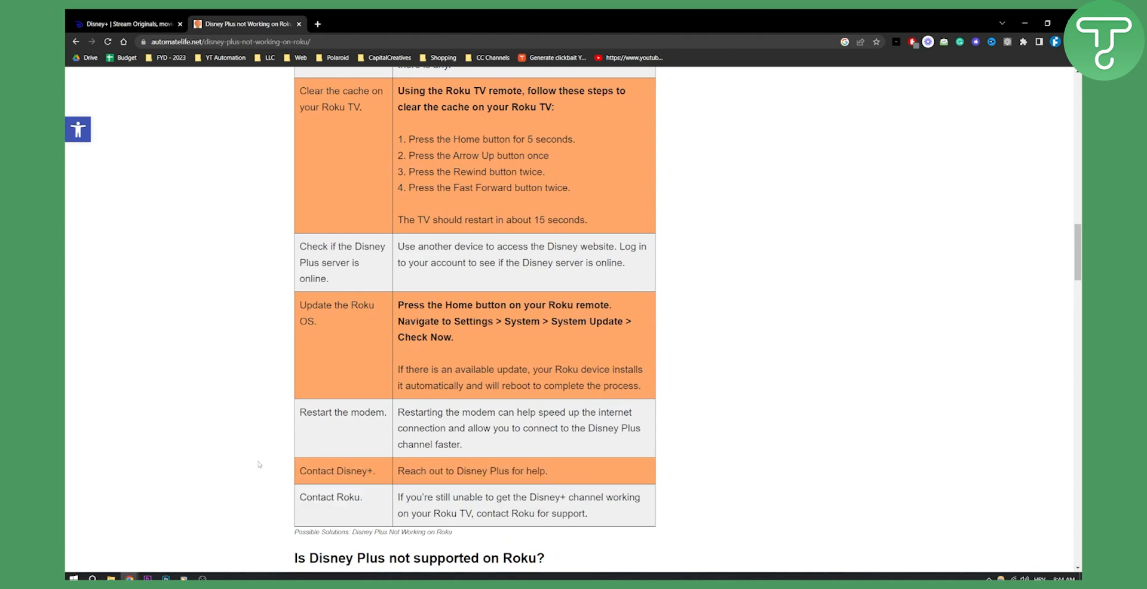
{"action": "scroll", "scroll_direction": "up", "scroll_amount": 3}
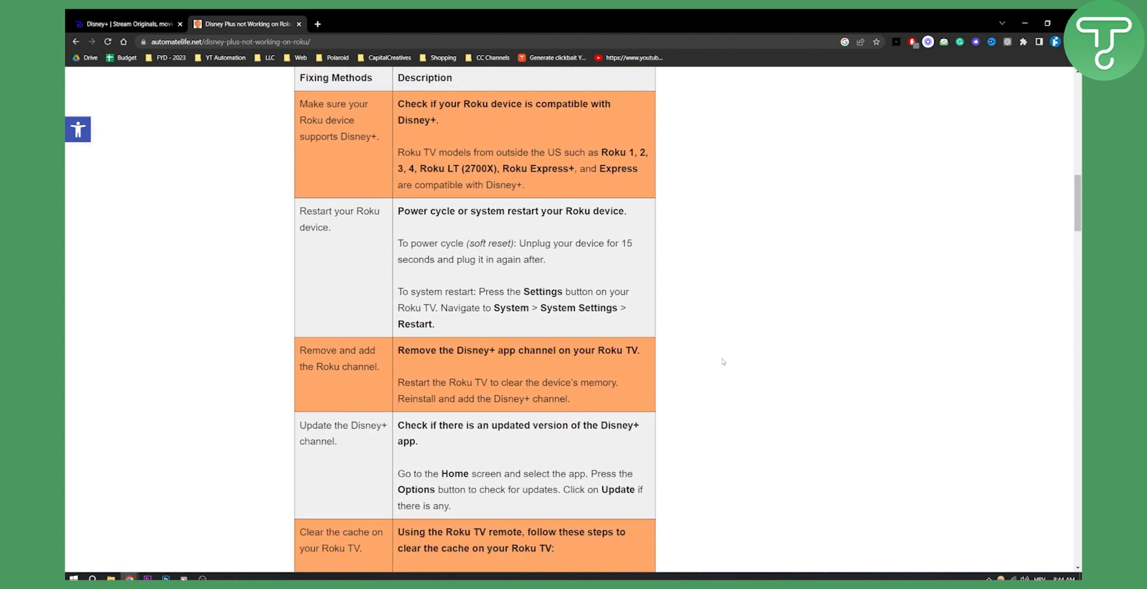
{"action": "scroll", "scroll_direction": "down", "scroll_amount": 3}
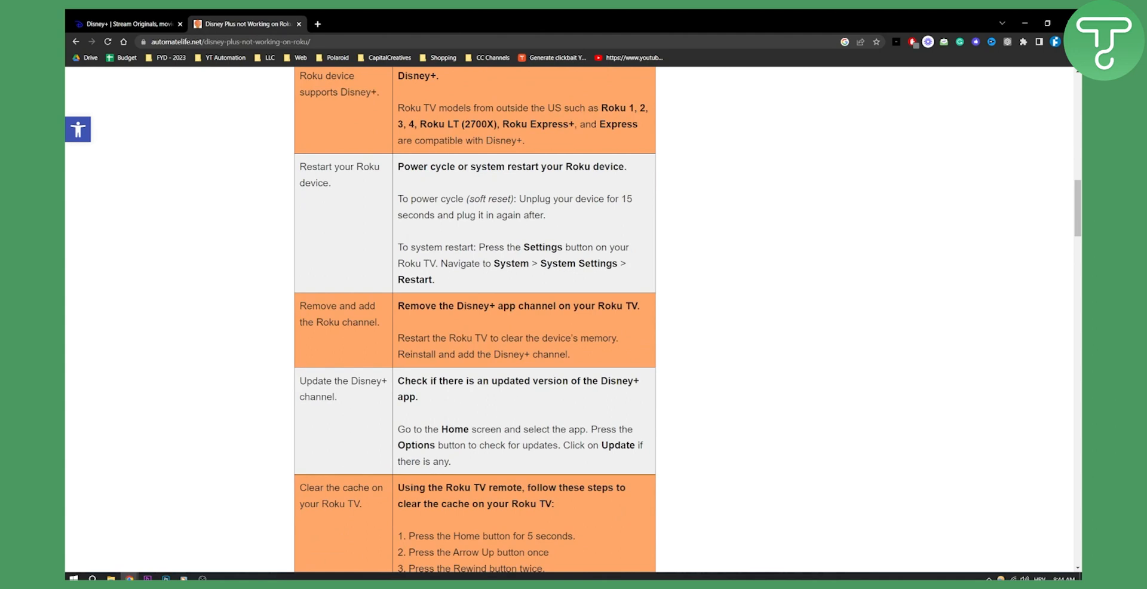